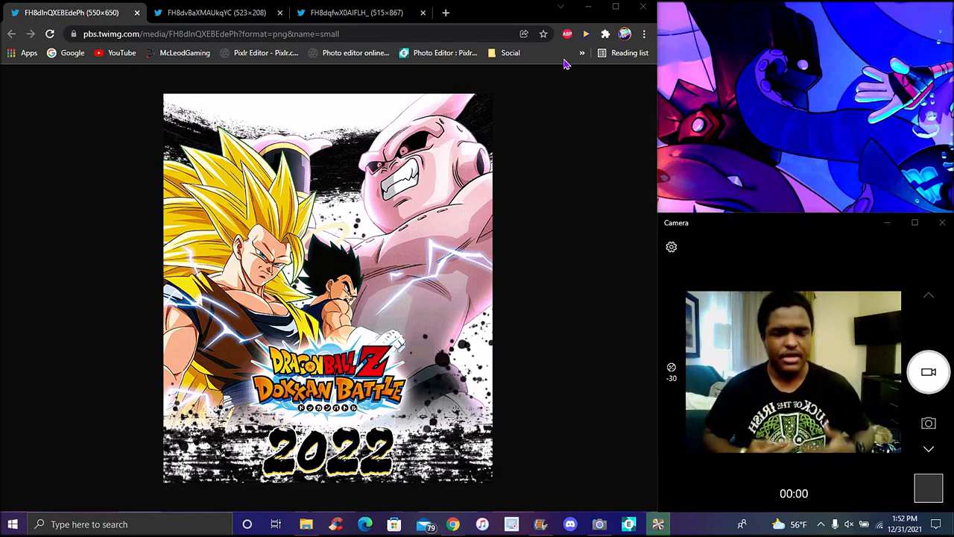
Step: View the Extreme Z-Battle banner tab, then the January 2022 attribute gacha banners tab
left_click(216, 13)
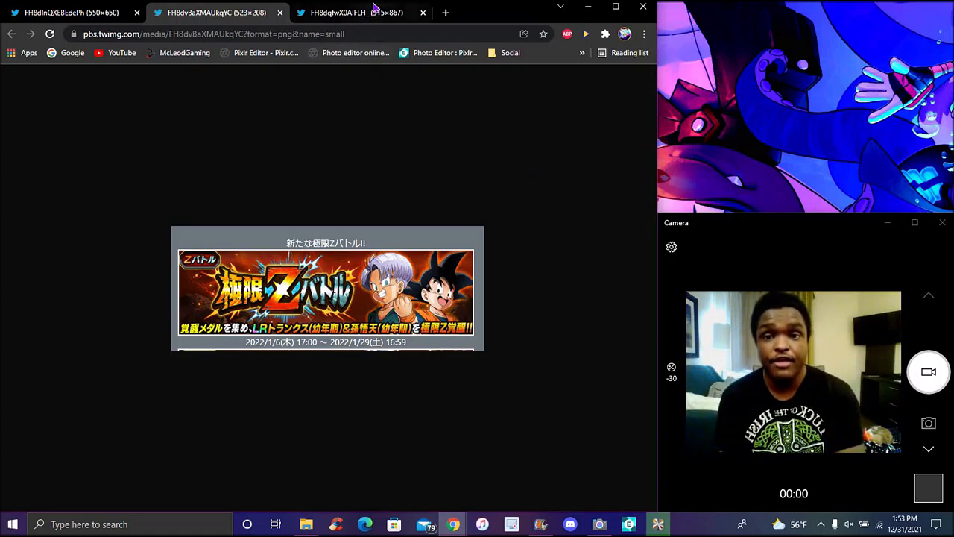
left_click(355, 13)
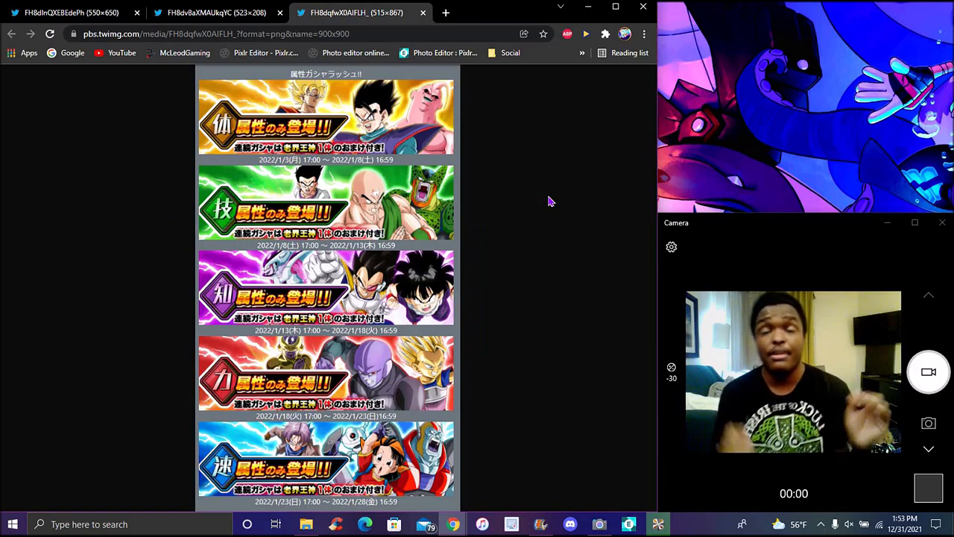